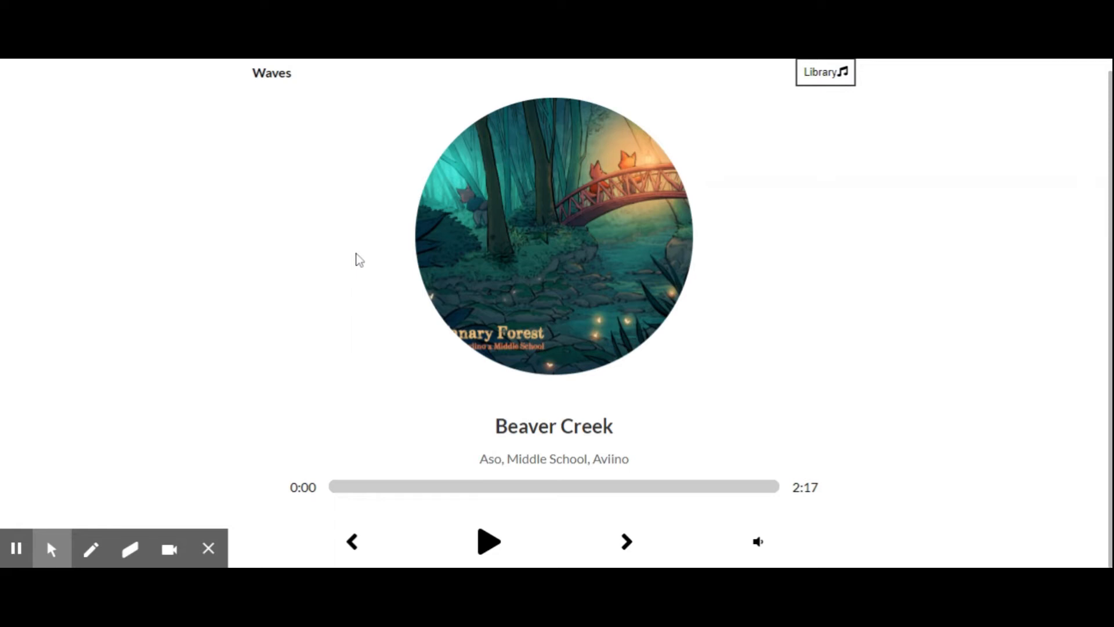
pyautogui.moveTo(369, 271)
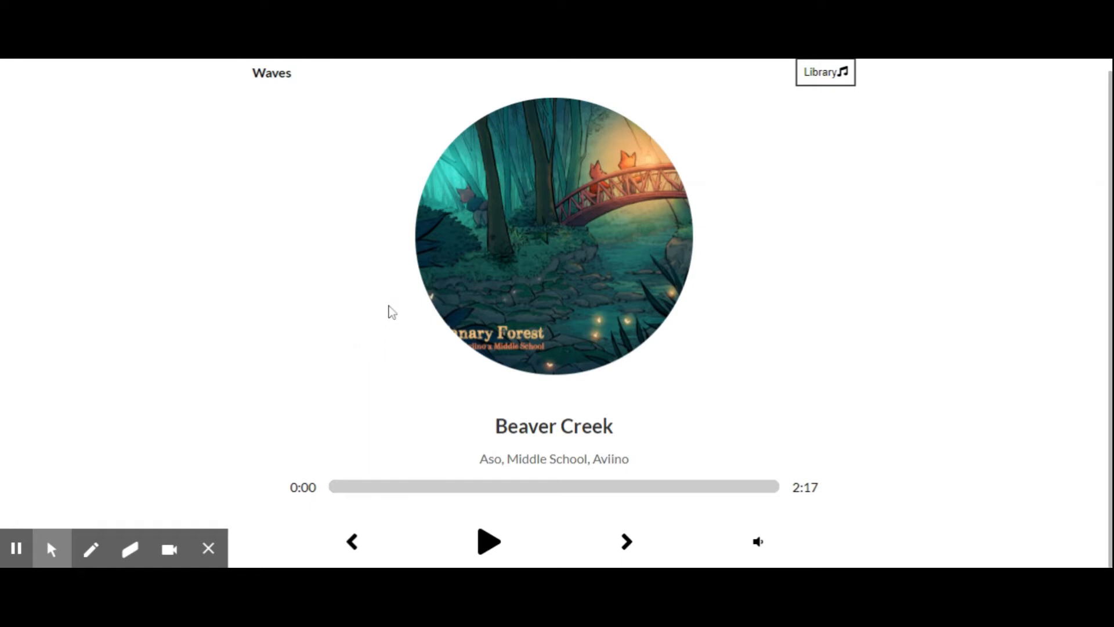
pyautogui.moveTo(364, 347)
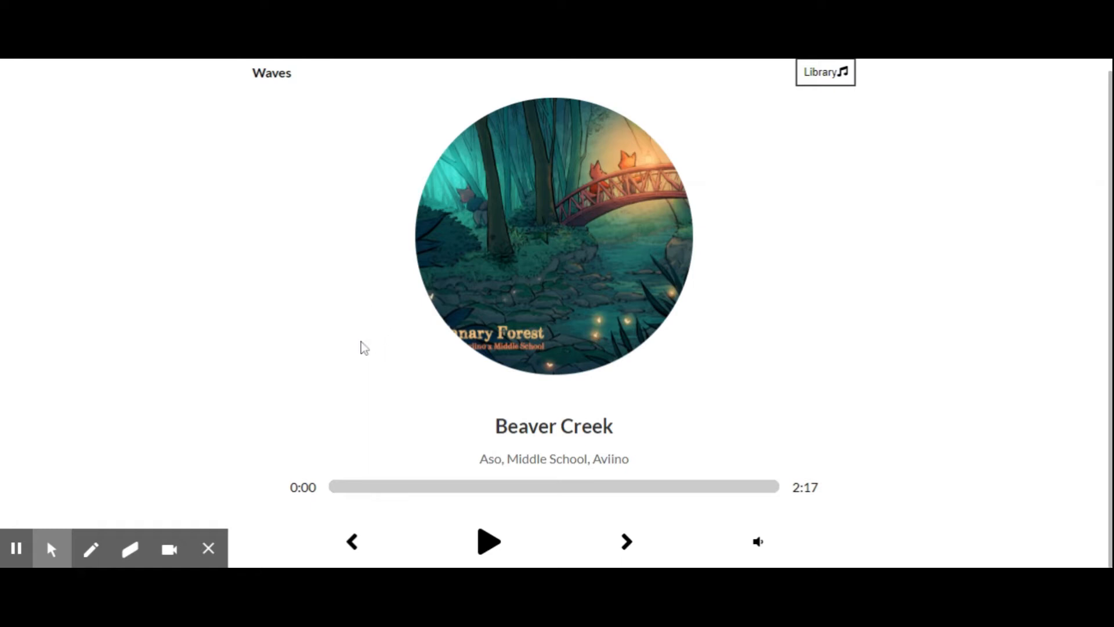
pyautogui.moveTo(362, 350)
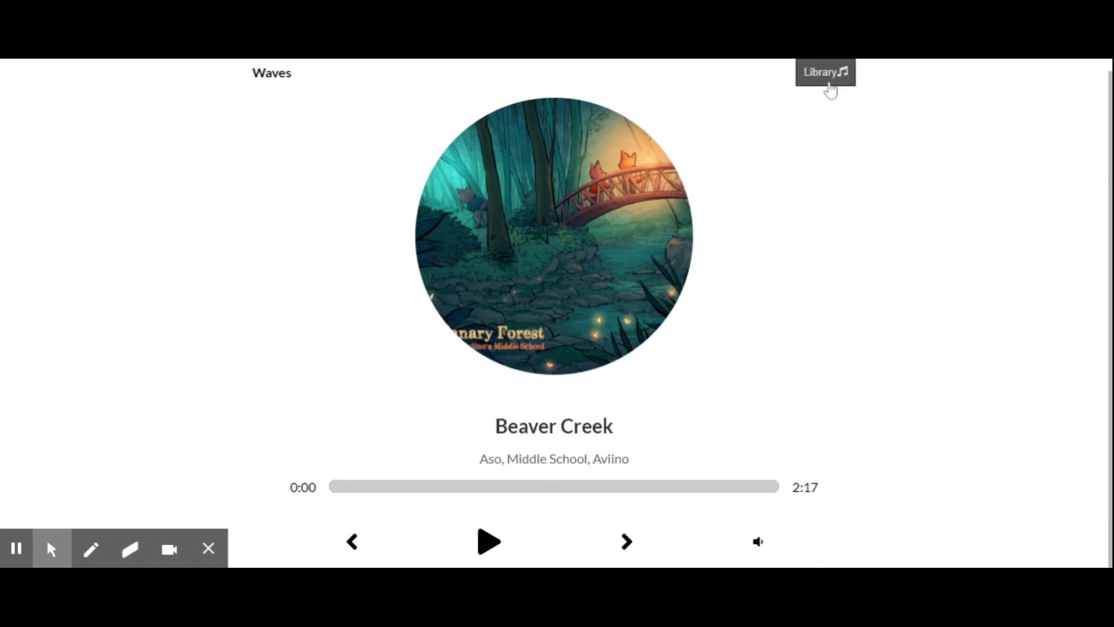
# Step: Show the track library and start playing Beaver Creek from it
pyautogui.click(824, 71)
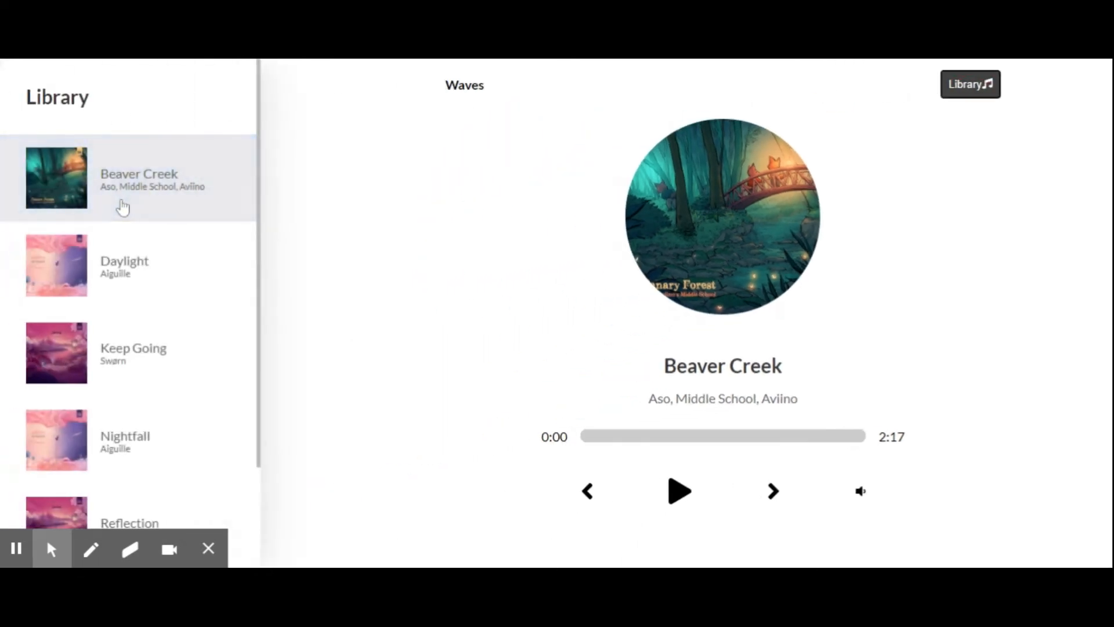
pyautogui.scroll(-3)
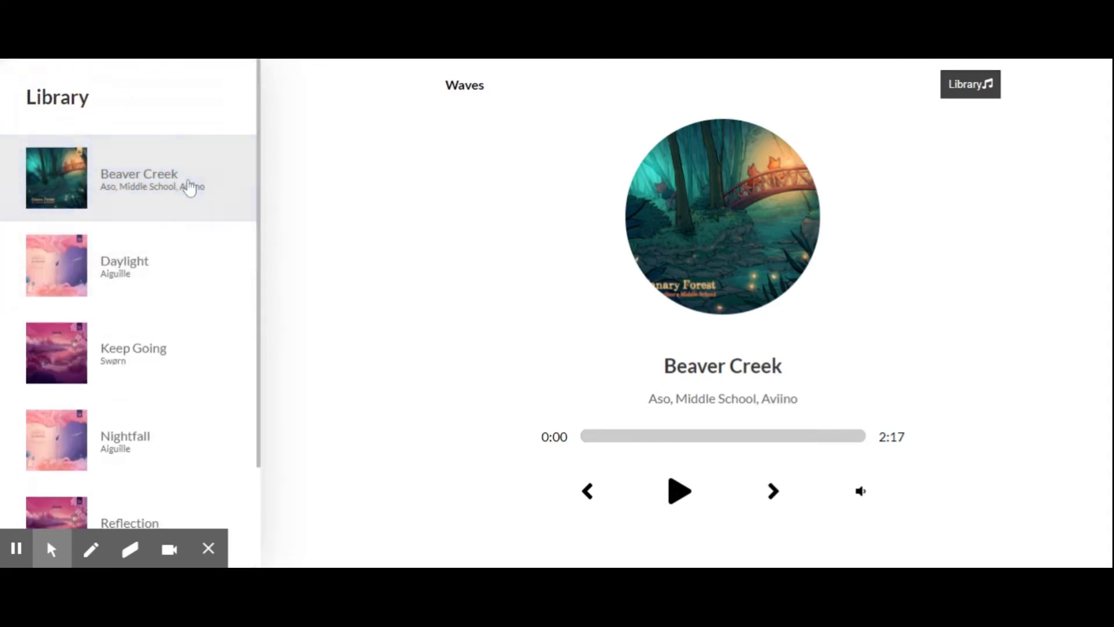
pyautogui.click(678, 489)
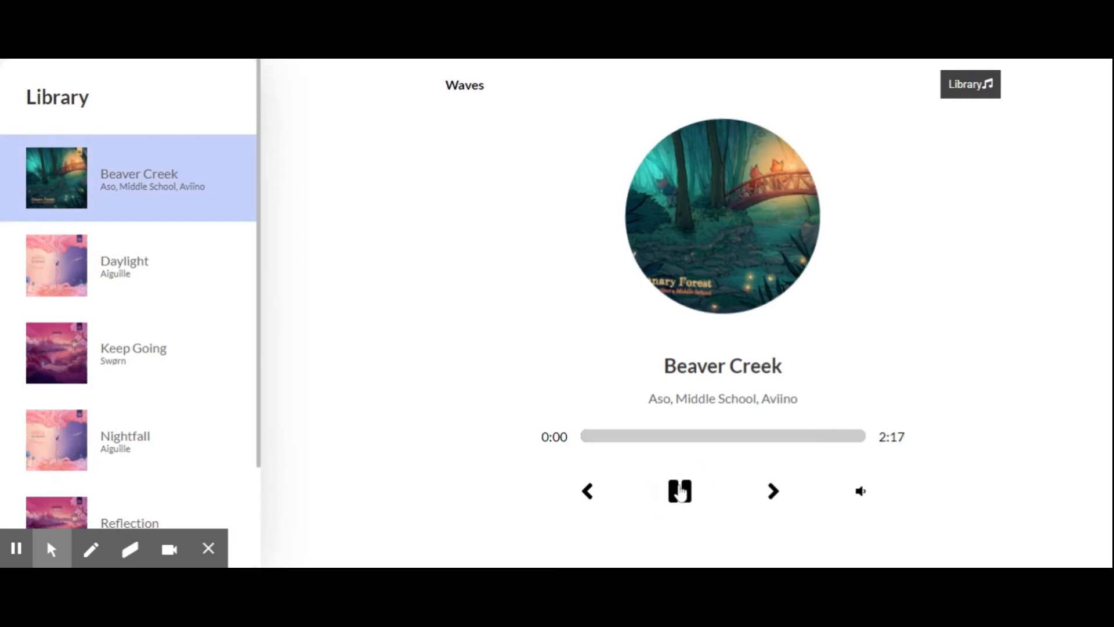
pyautogui.click(679, 491)
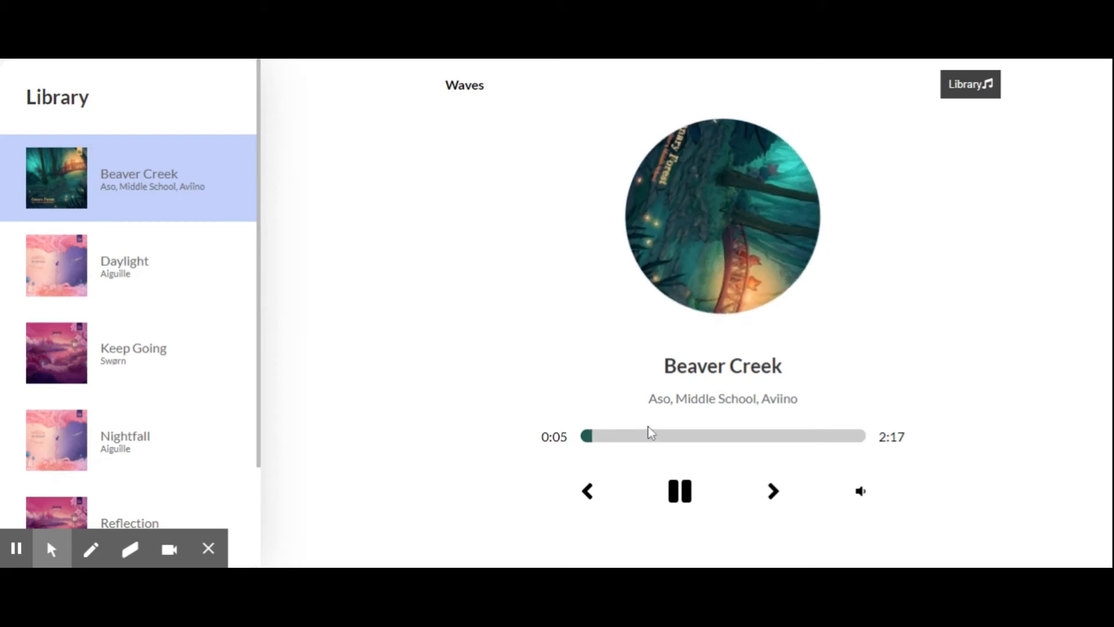
pyautogui.moveTo(678, 457)
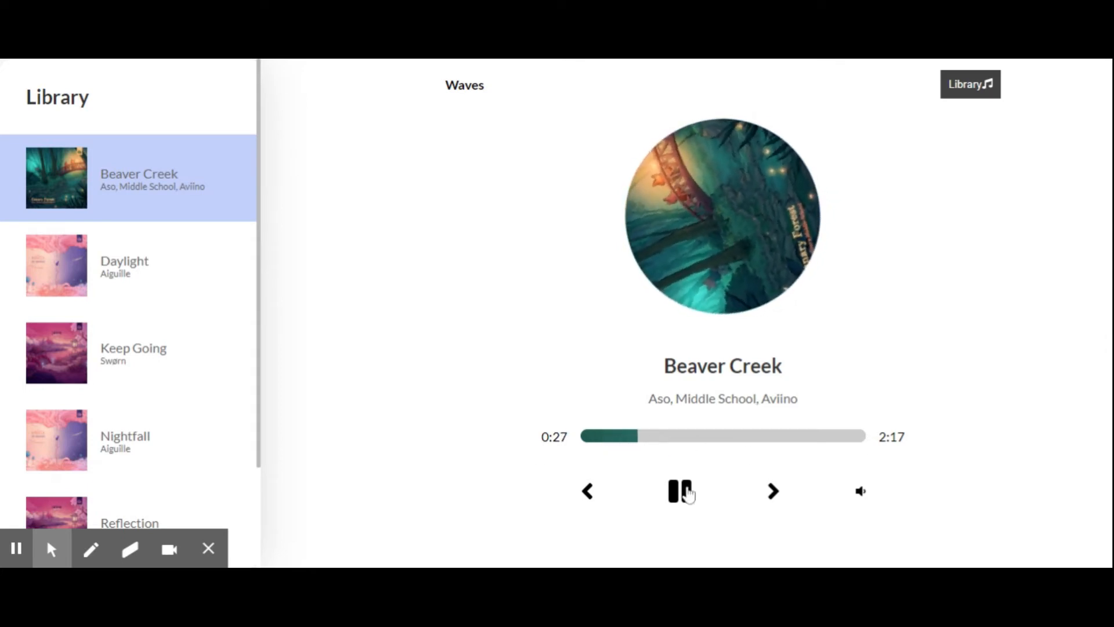
# Step: Pause Beaver Creek at 0:28, seek near its end and resume playback to 2:17
pyautogui.click(679, 489)
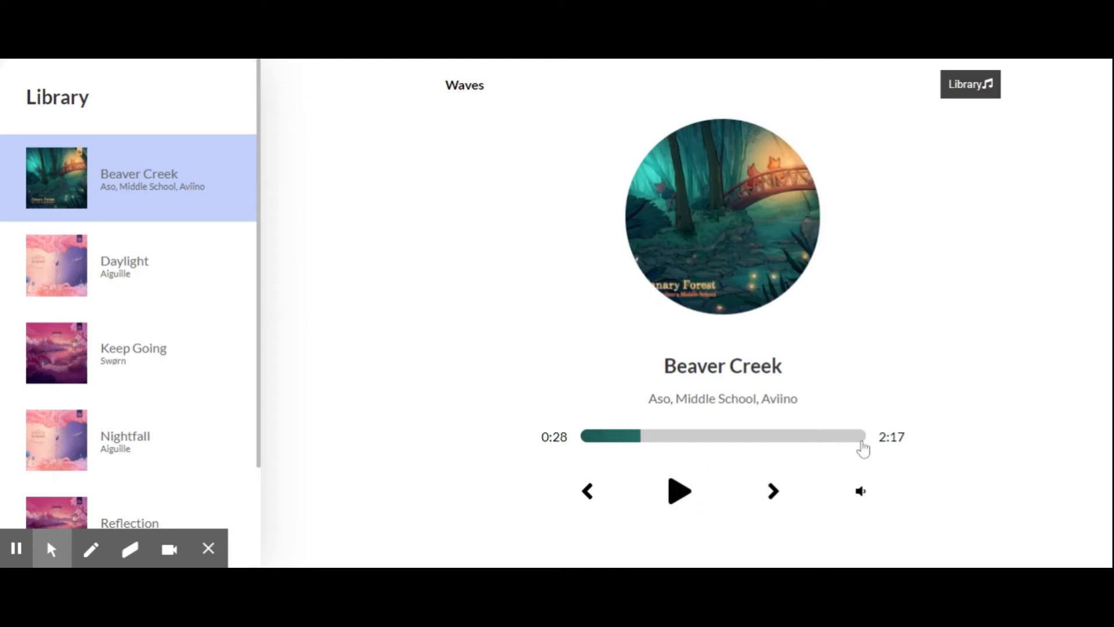
pyautogui.moveTo(800, 445)
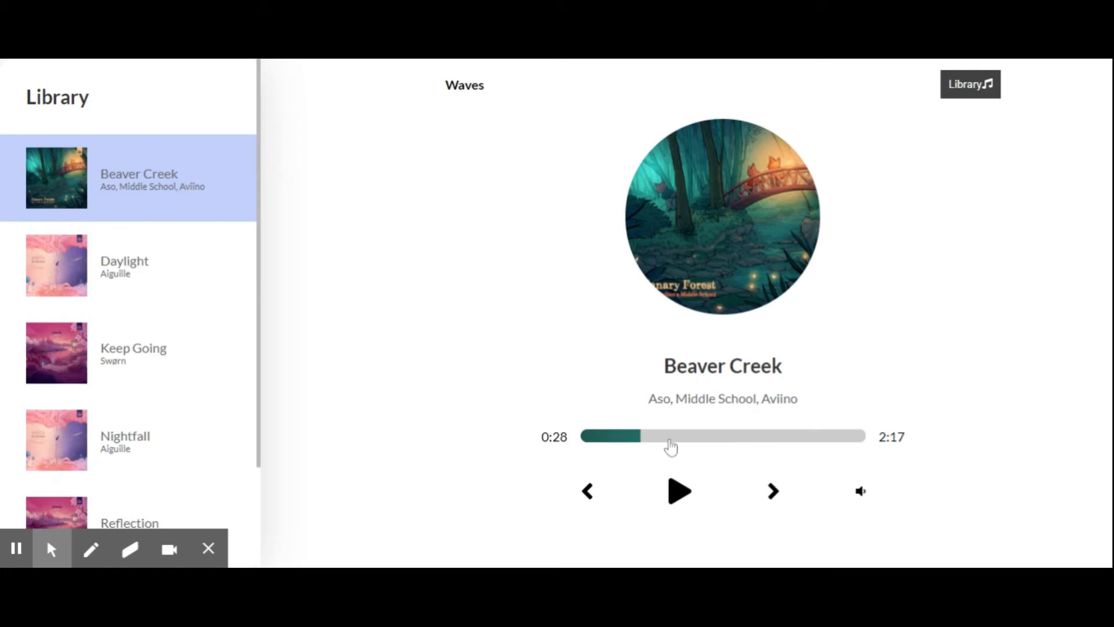
pyautogui.moveTo(675, 445)
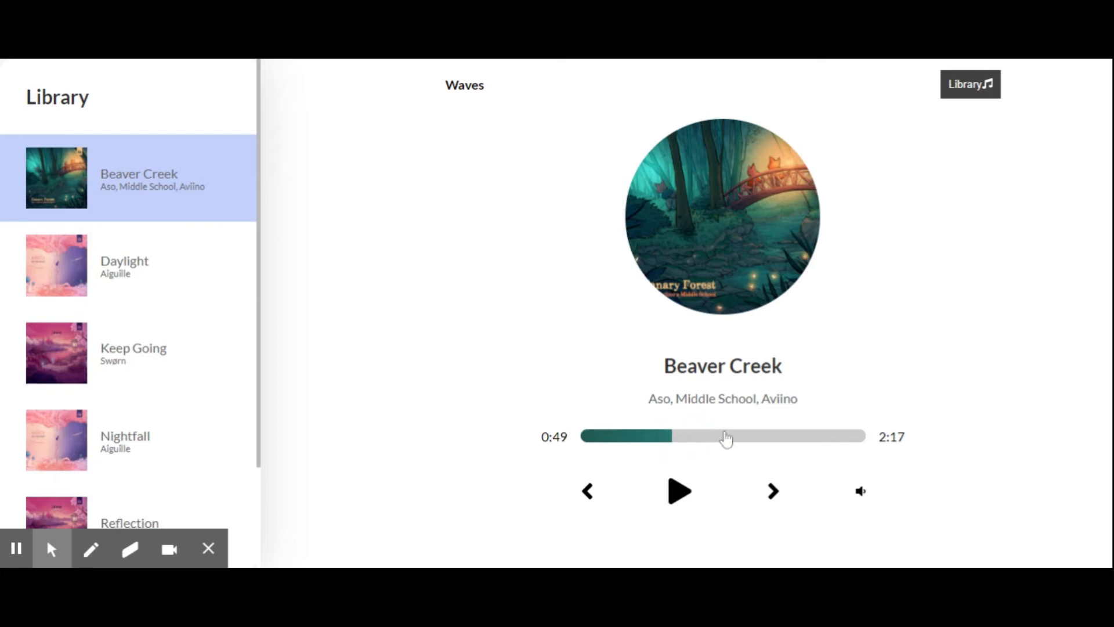
pyautogui.click(669, 435)
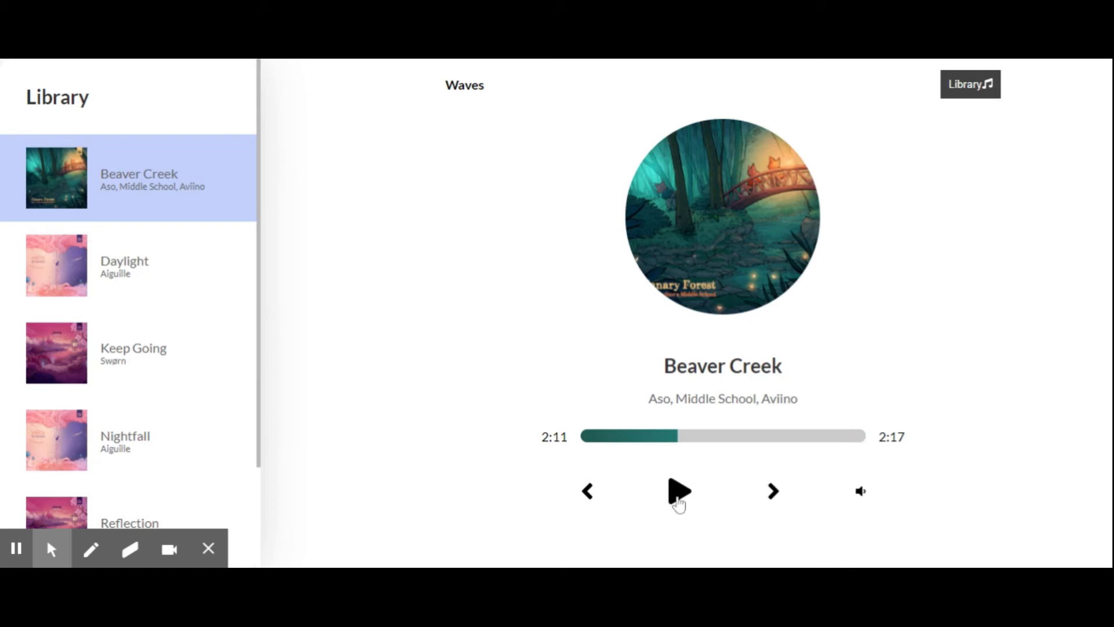
pyautogui.click(677, 490)
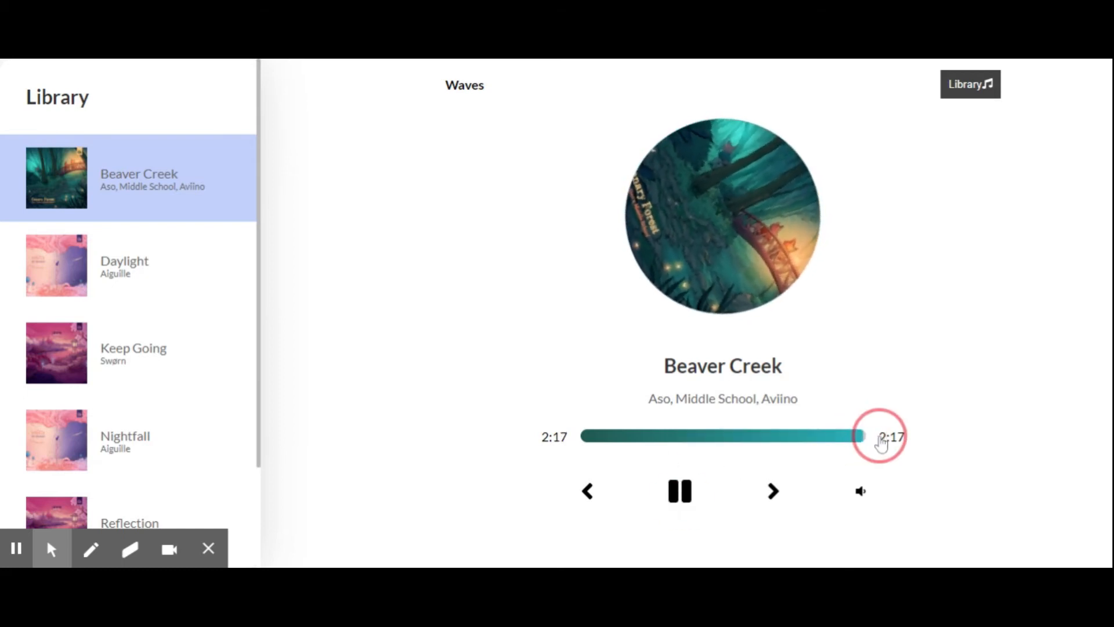
# Step: Skip to Daylight, briefly play and pause it, then start playing Nightfall
pyautogui.click(772, 489)
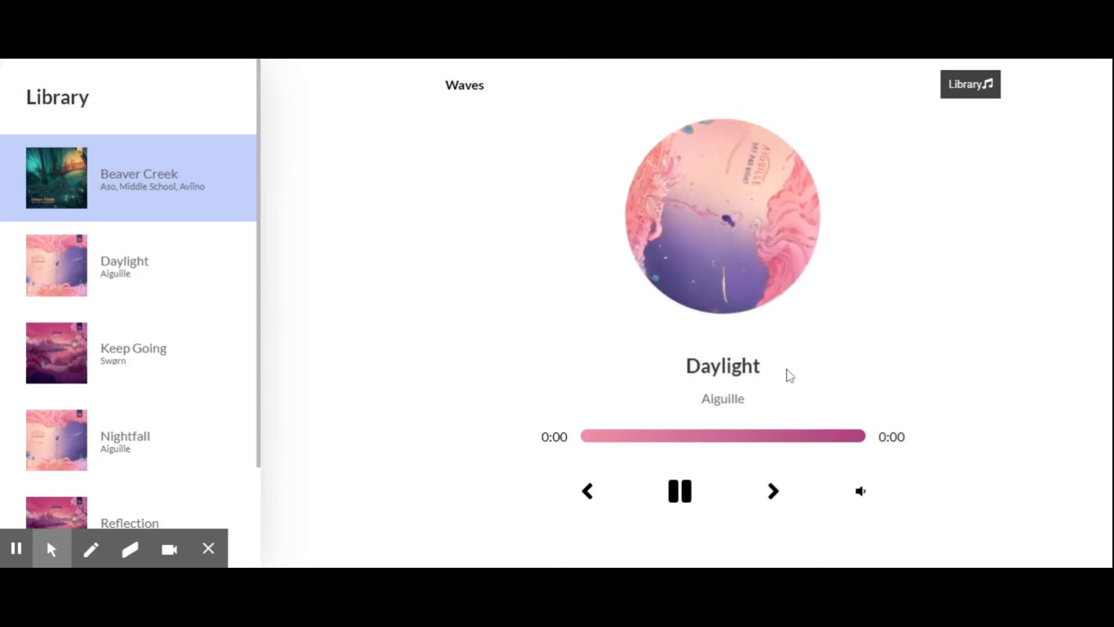
pyautogui.click(679, 491)
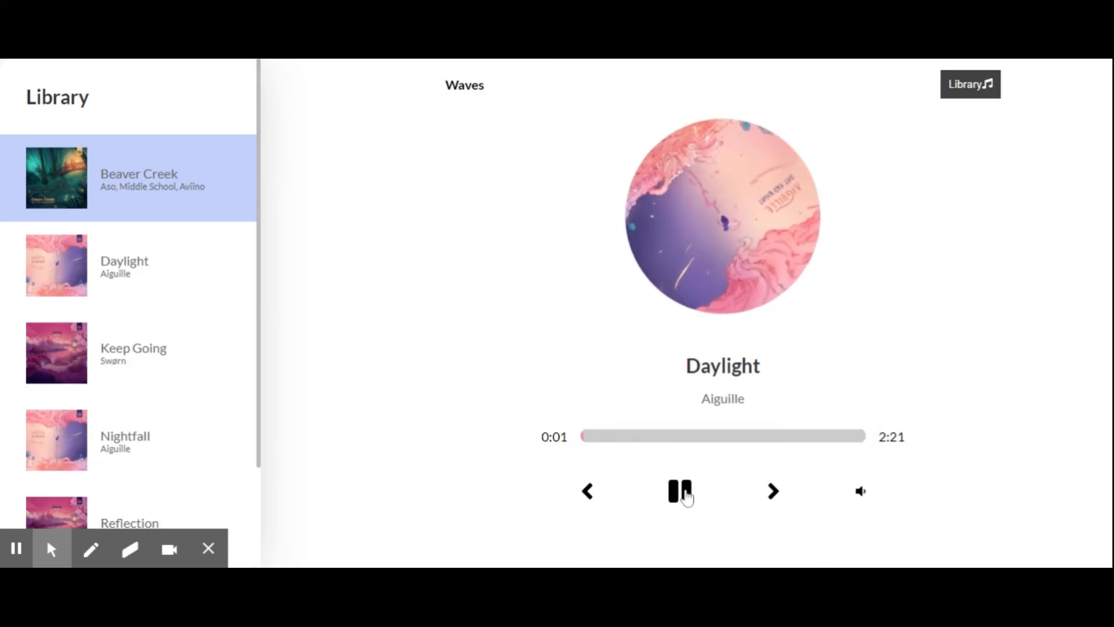
pyautogui.click(679, 491)
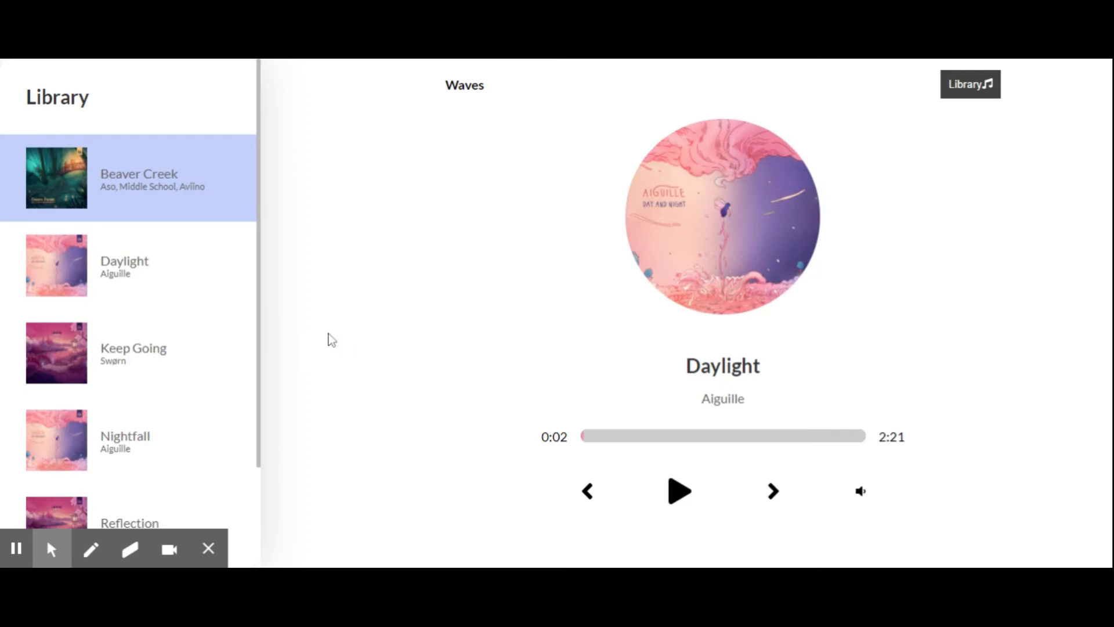
pyautogui.moveTo(797, 494)
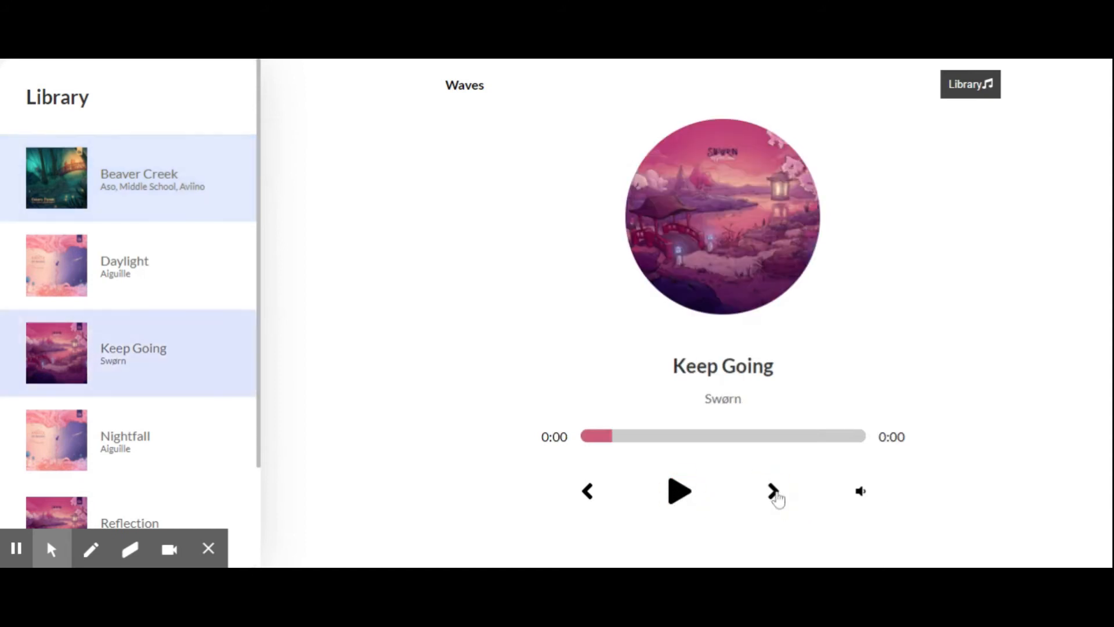
pyautogui.scroll(-3)
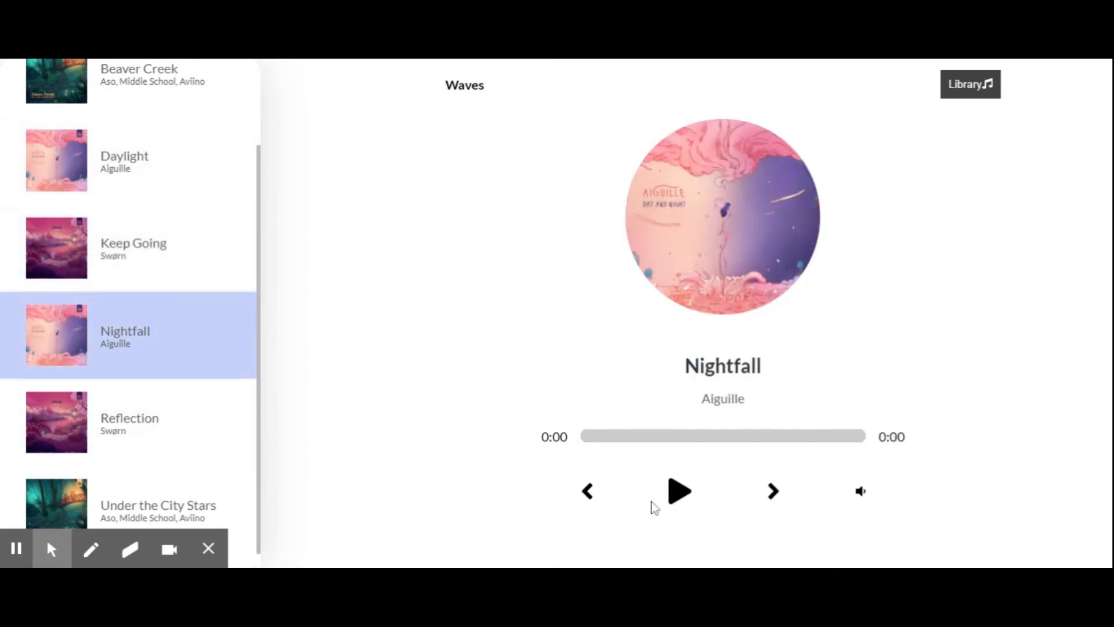
pyautogui.click(679, 490)
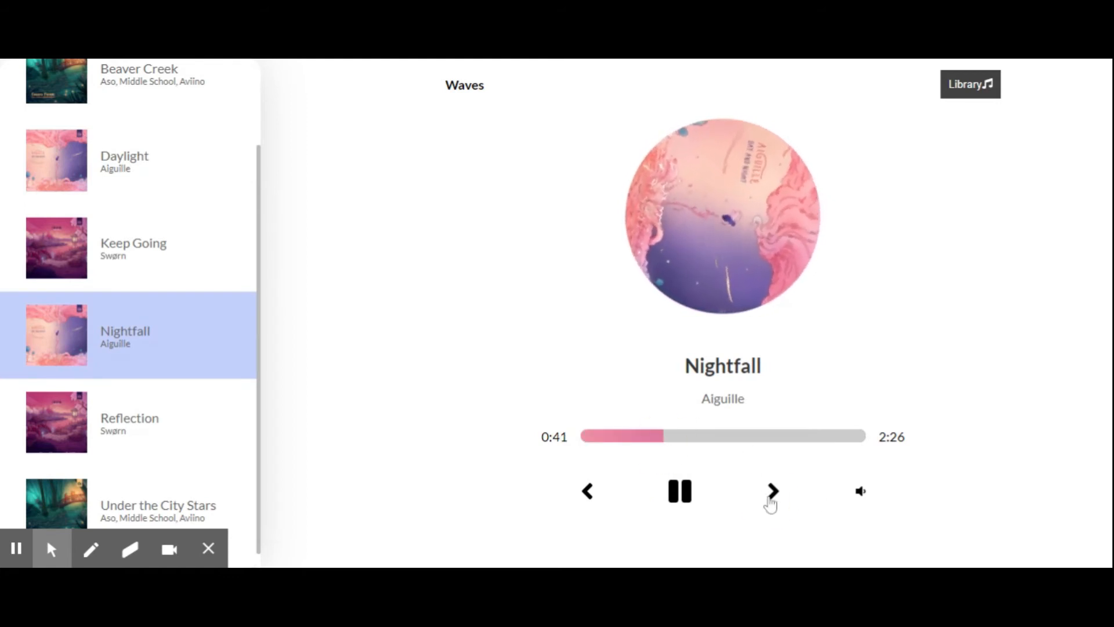
# Step: Skip ahead to Keep Going and pause it at 0:04
pyautogui.click(773, 490)
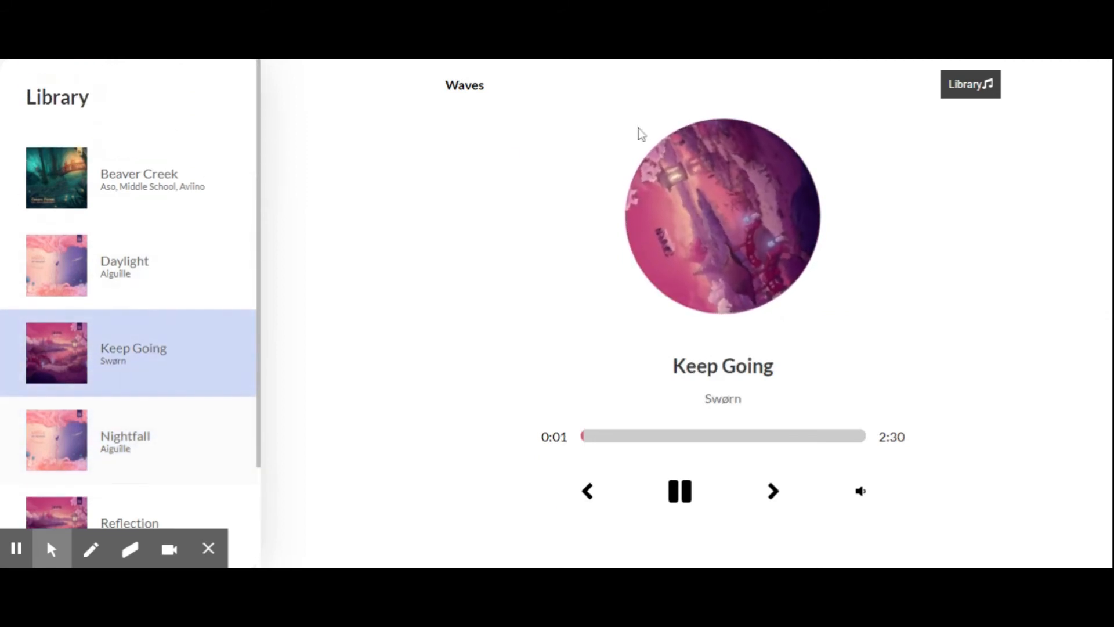
pyautogui.scroll(-3)
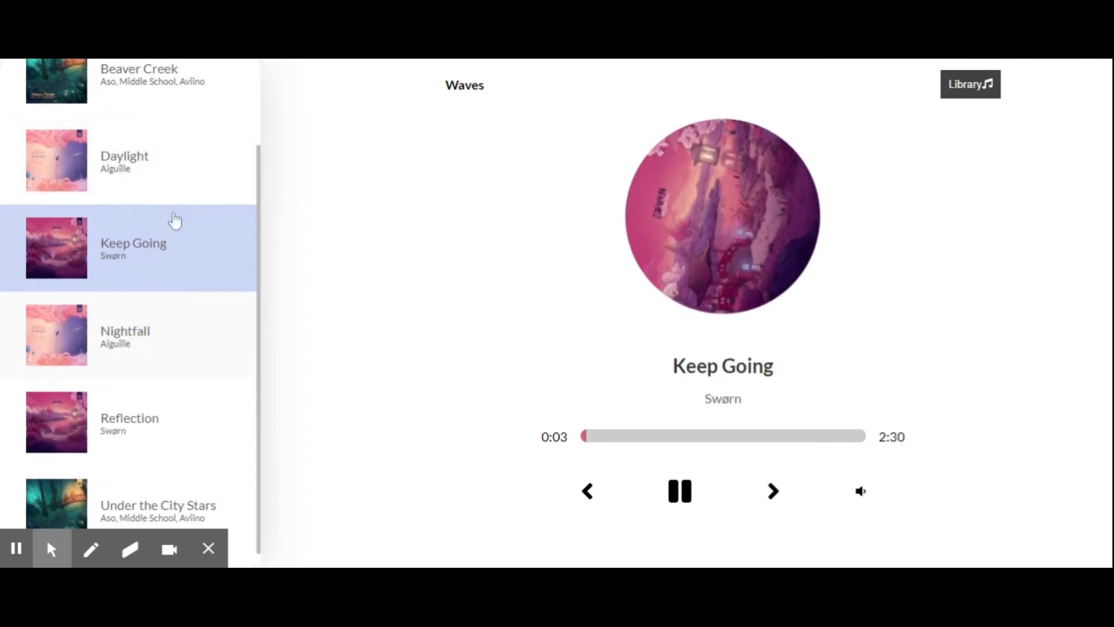
pyautogui.click(679, 490)
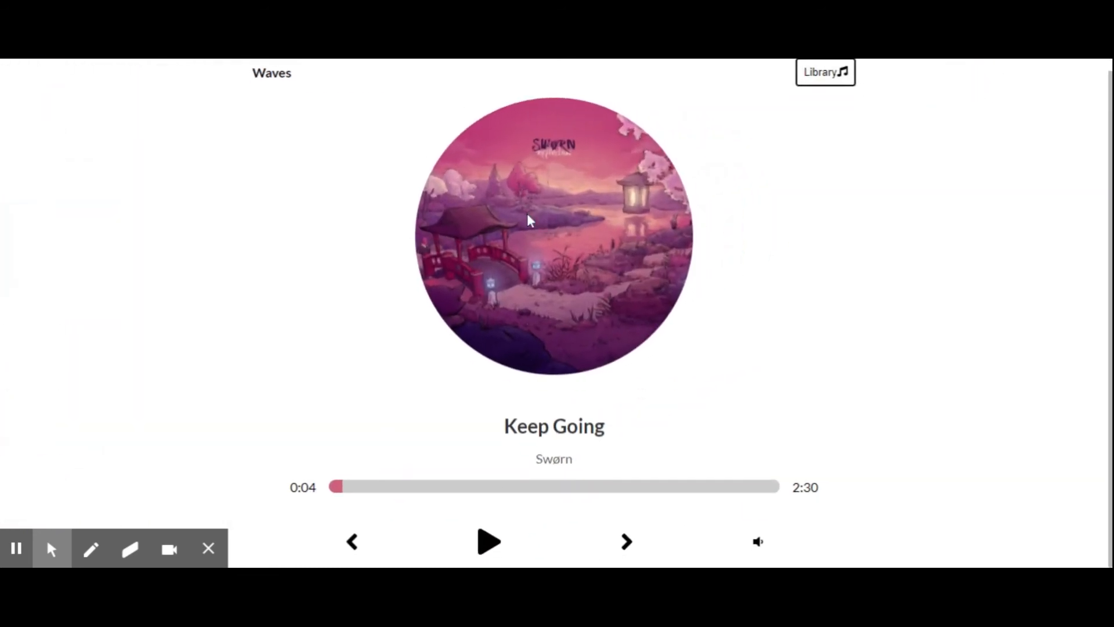
# Step: Reveal and adjust the volume slider, then pause Keep Going at about 0:30
pyautogui.click(758, 540)
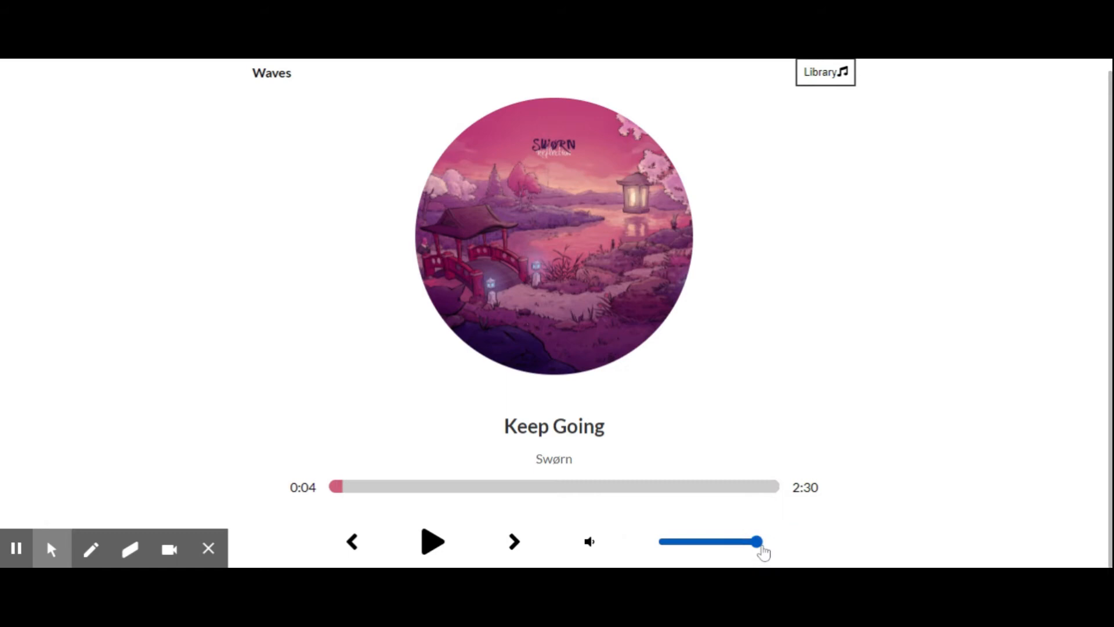
pyautogui.moveTo(755, 540); pyautogui.dragTo(706, 541)
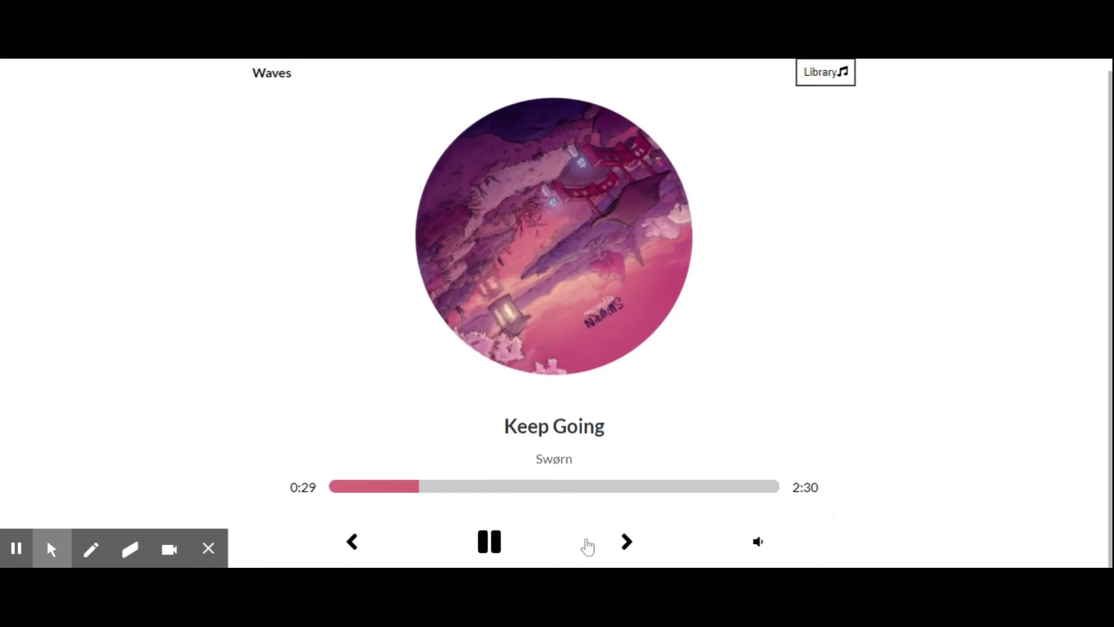
pyautogui.click(488, 542)
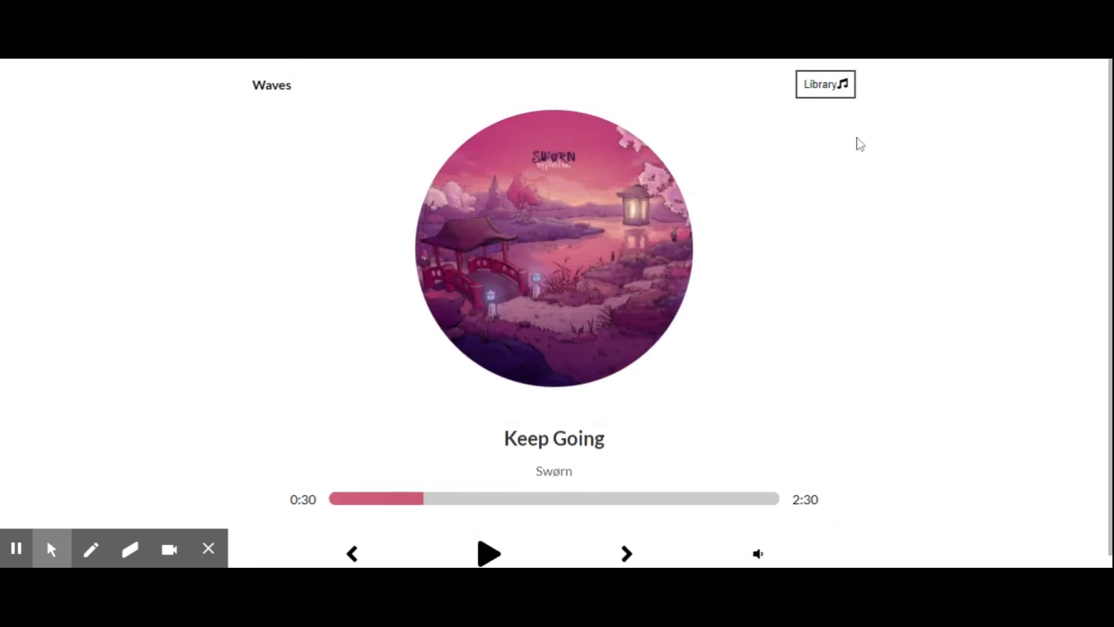
# Step: Reopen the library and seek paused Keep Going from 0:30 ahead to 1:28
pyautogui.click(825, 83)
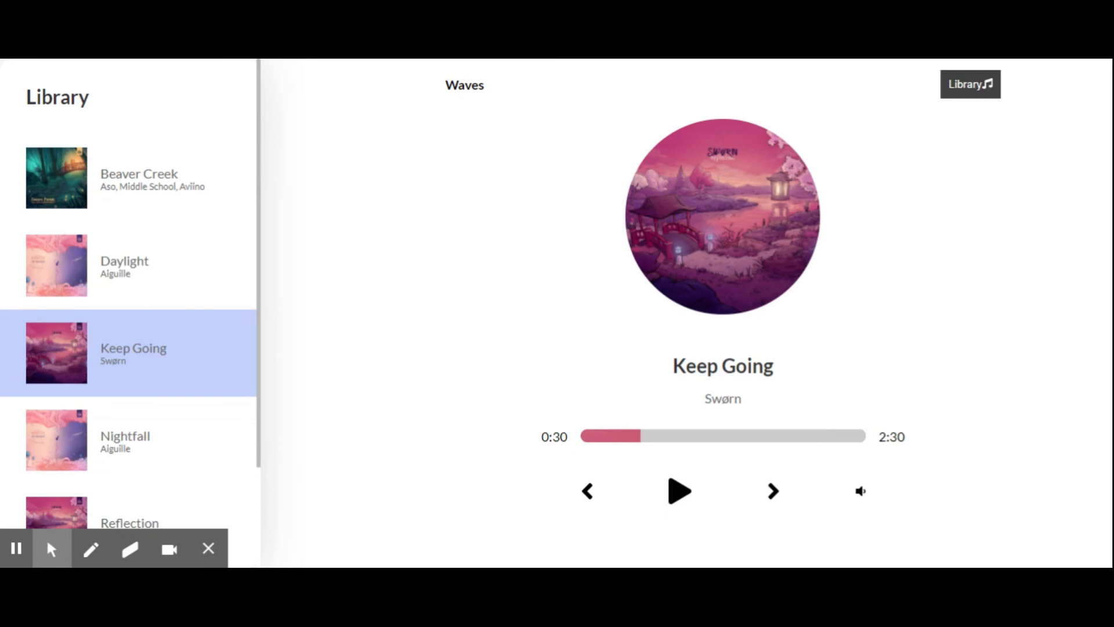
pyautogui.moveTo(600, 458)
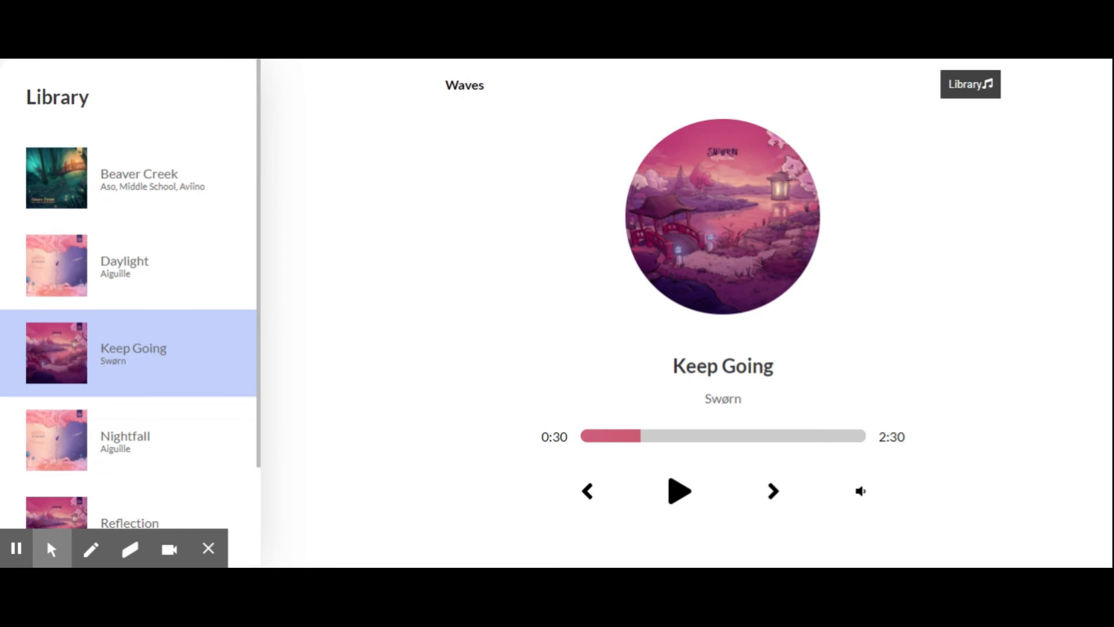
pyautogui.click(748, 435)
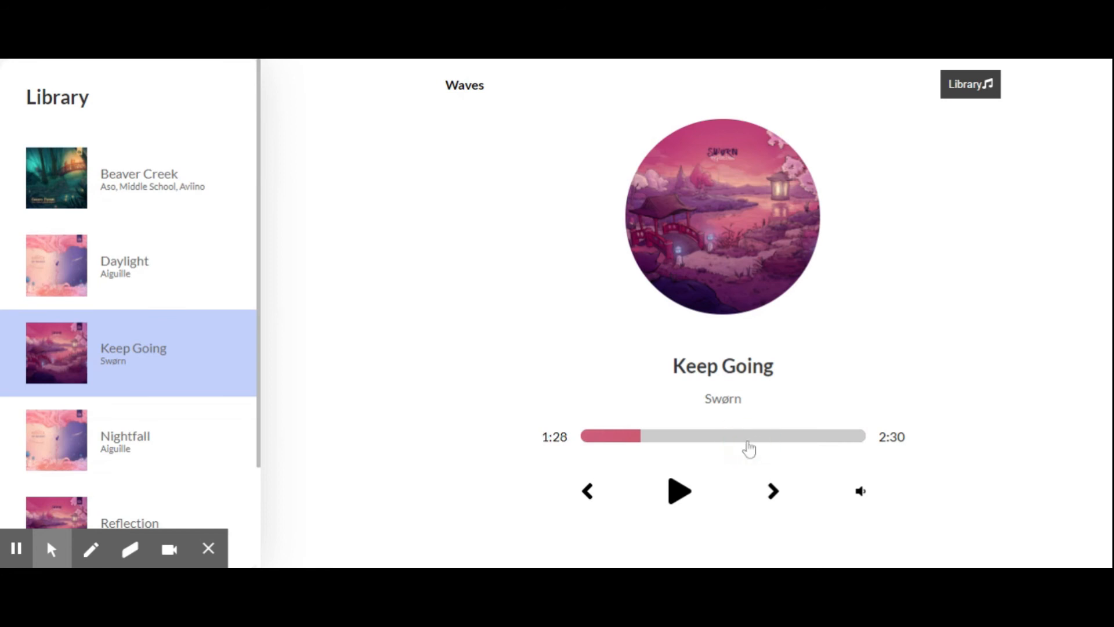
pyautogui.scroll(-3)
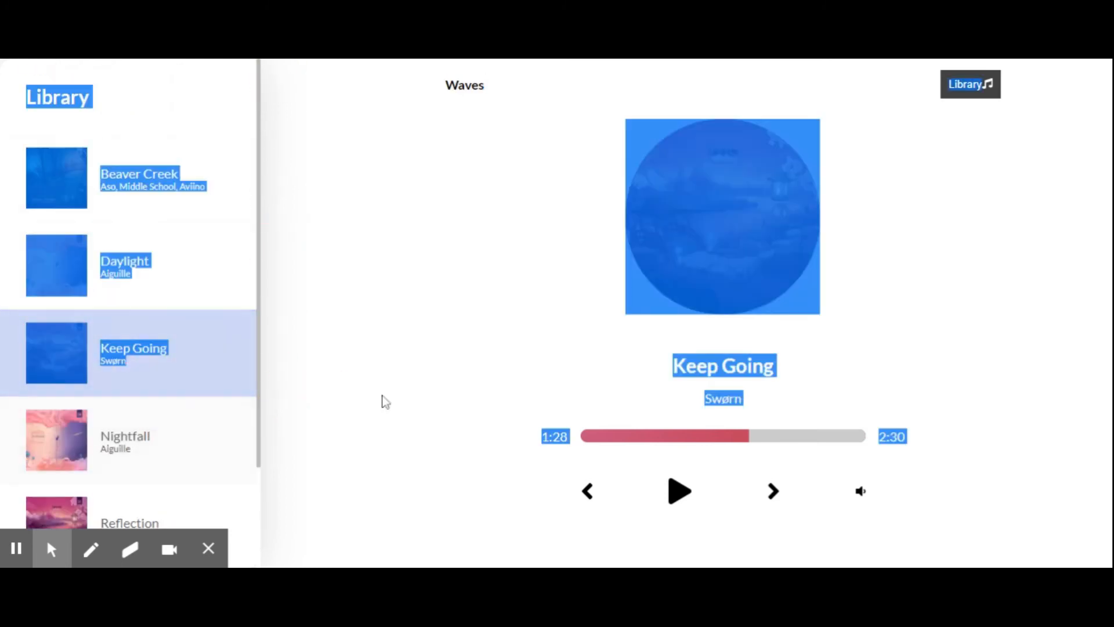
pyautogui.click(130, 548)
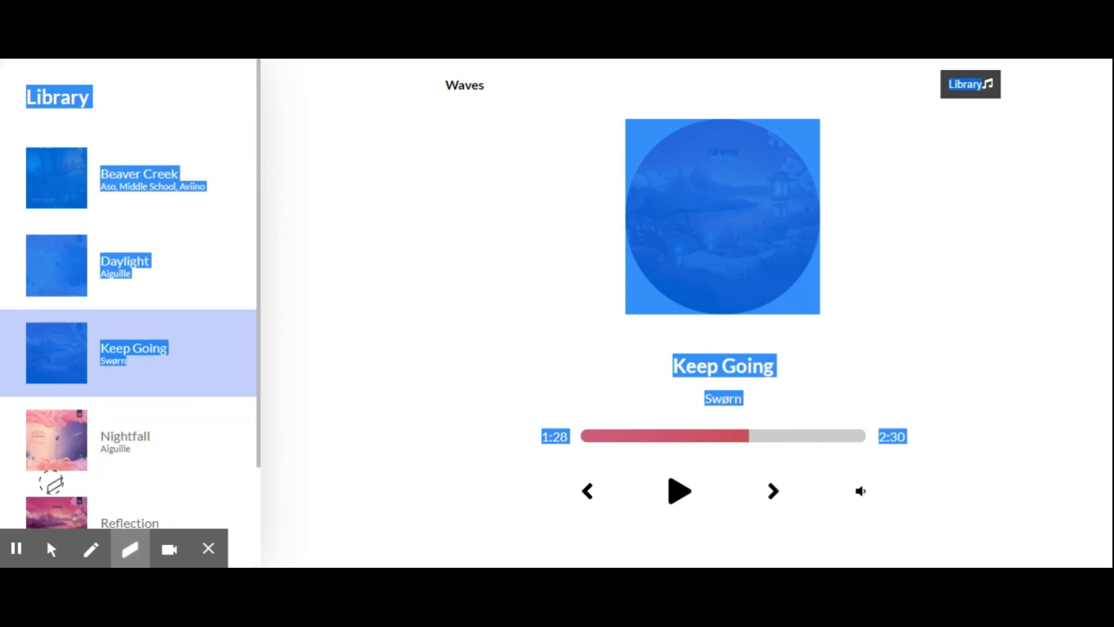
pyautogui.click(91, 548)
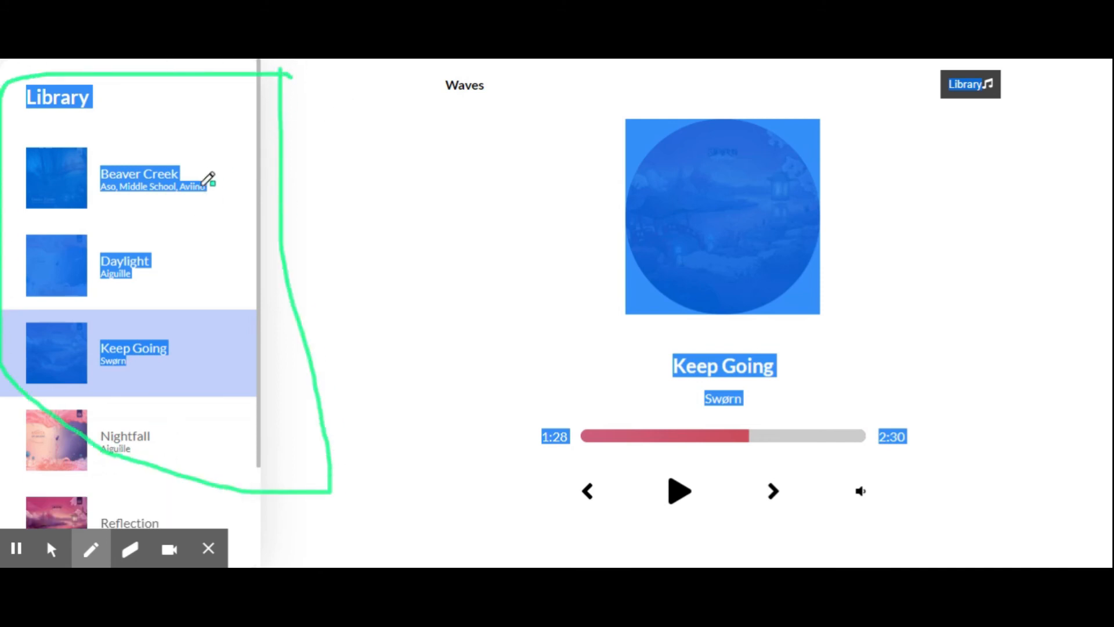
pyautogui.moveTo(47, 127); pyautogui.dragTo(248, 181)
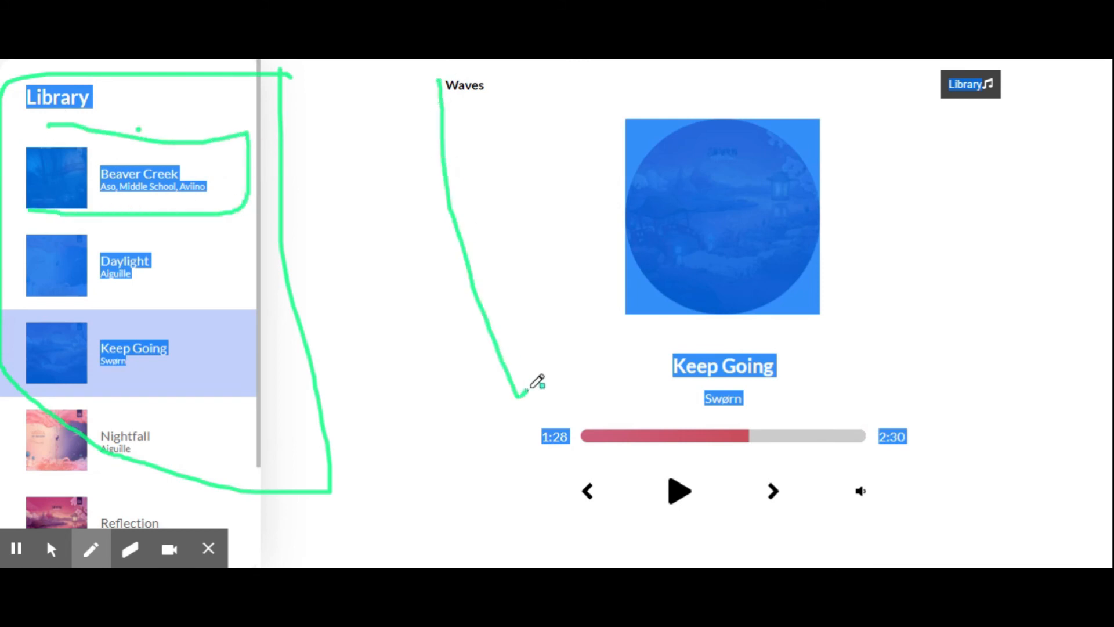
pyautogui.moveTo(518, 394); pyautogui.dragTo(903, 84)
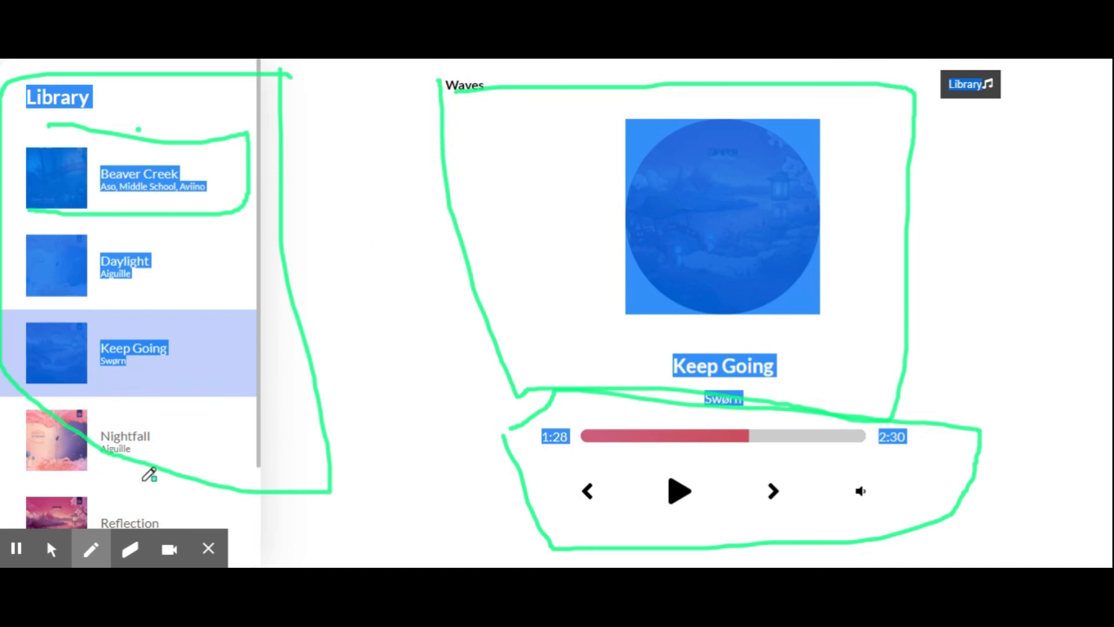
pyautogui.click(90, 547)
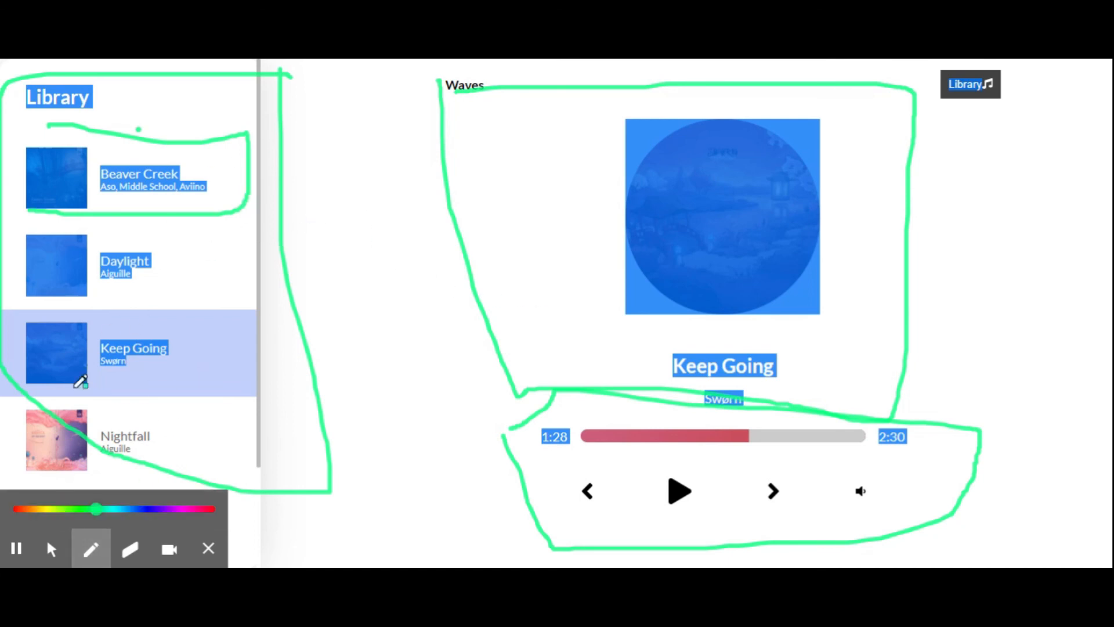
pyautogui.click(50, 548)
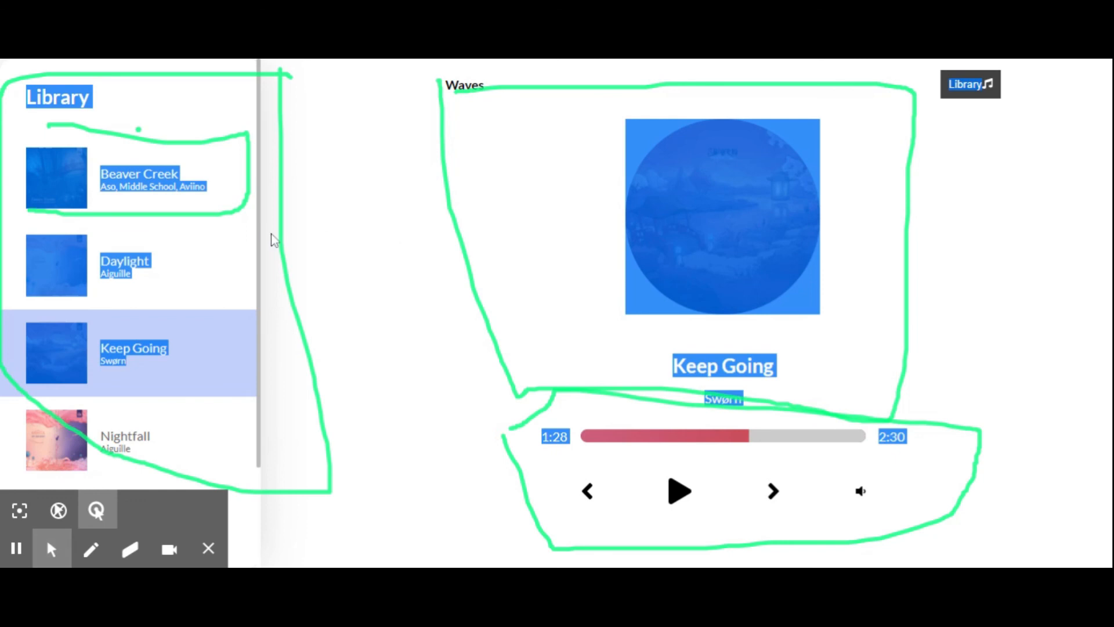